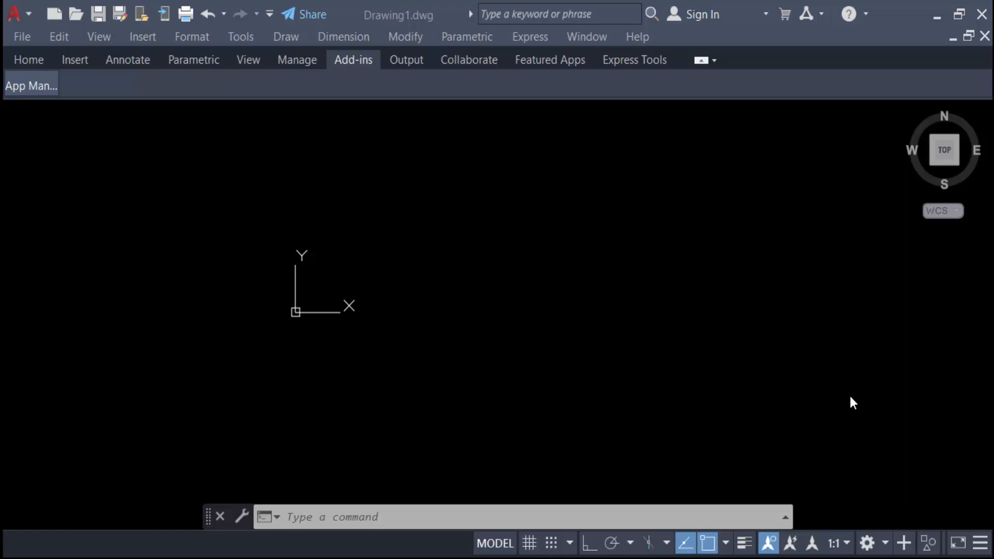
mouse_move(830, 373)
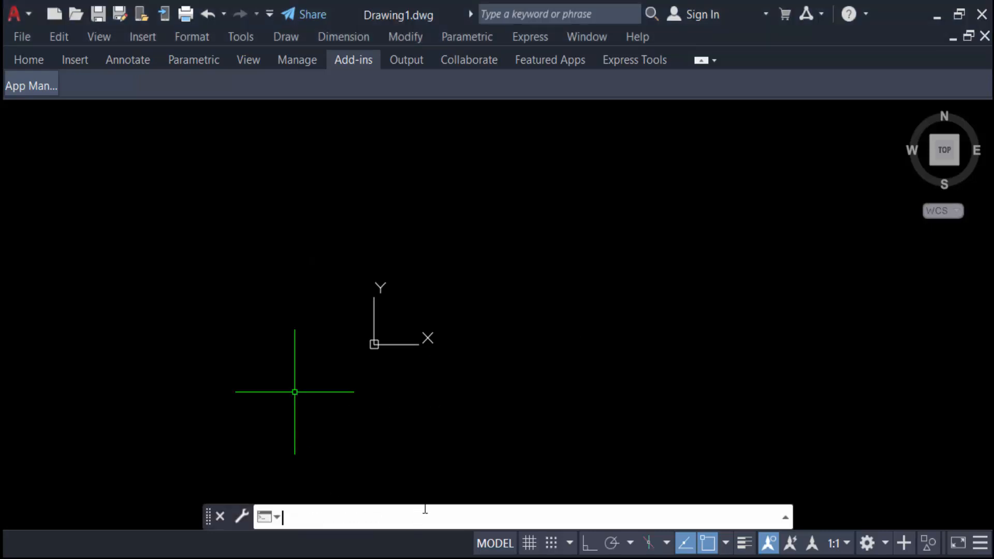
mouse_move(486, 395)
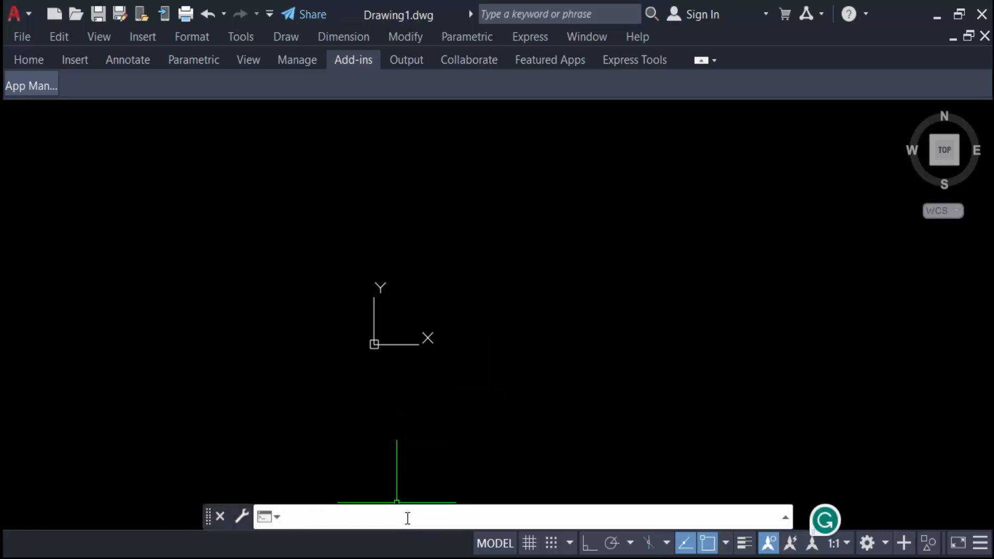
Start a rectangle with REC and place its first corner.
type("REC")
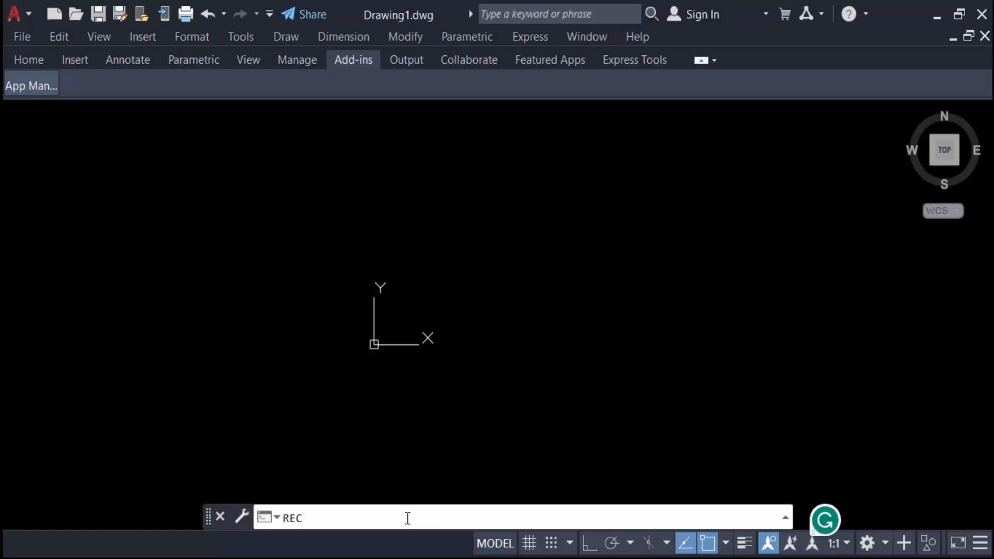
left_click(536, 244)
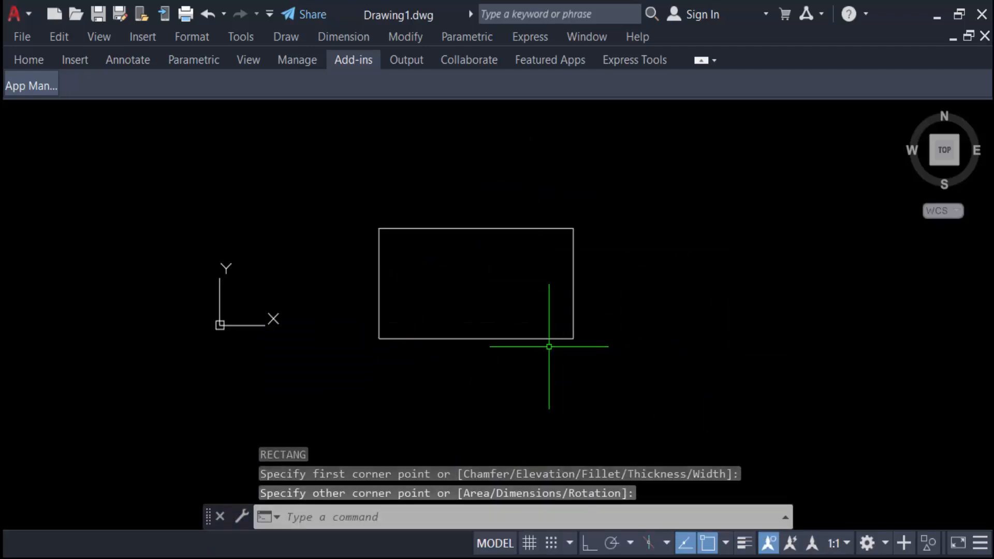
mouse_move(536, 344)
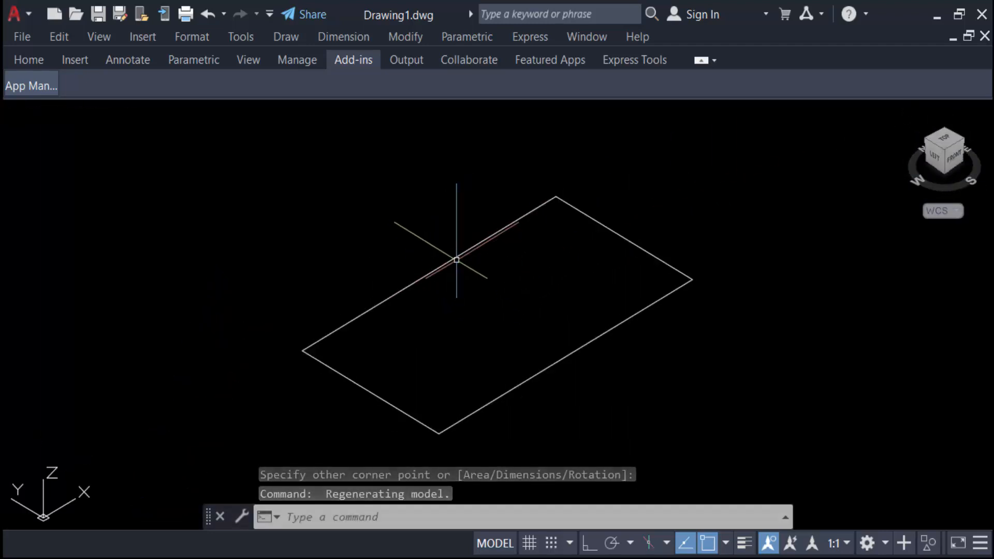
Extrude the rectangle with EXT into a 3D box.
key("Escape")
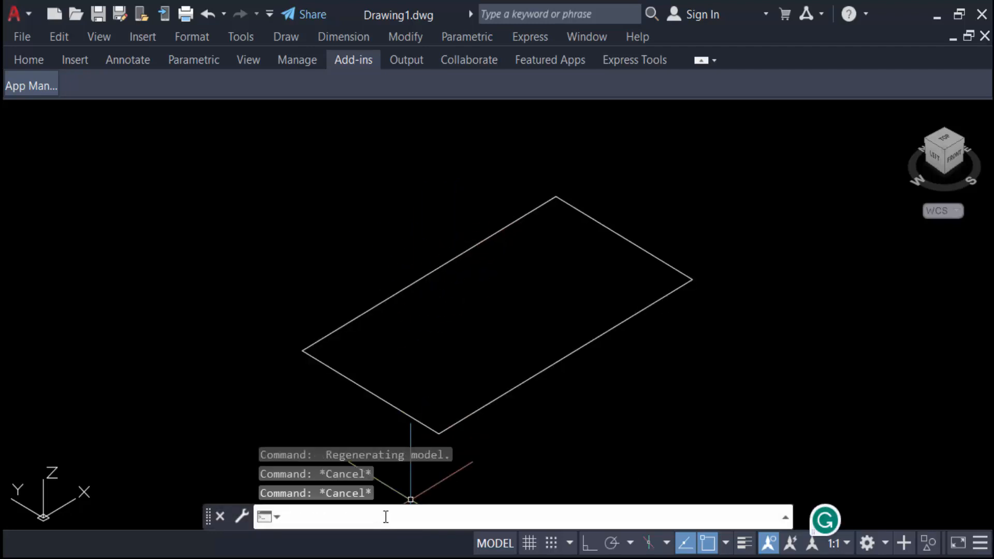
type("EXT")
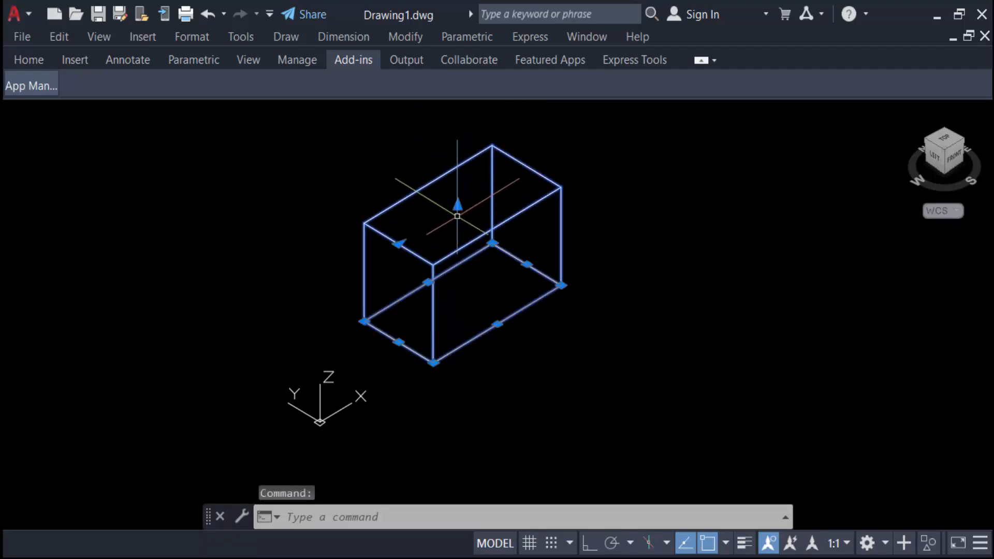
left_click(457, 217)
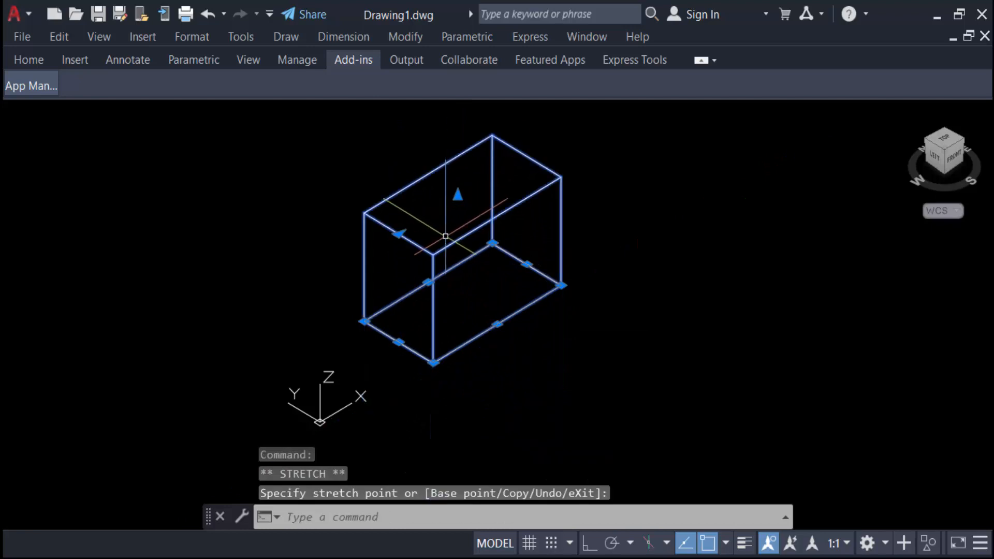
mouse_move(512, 330)
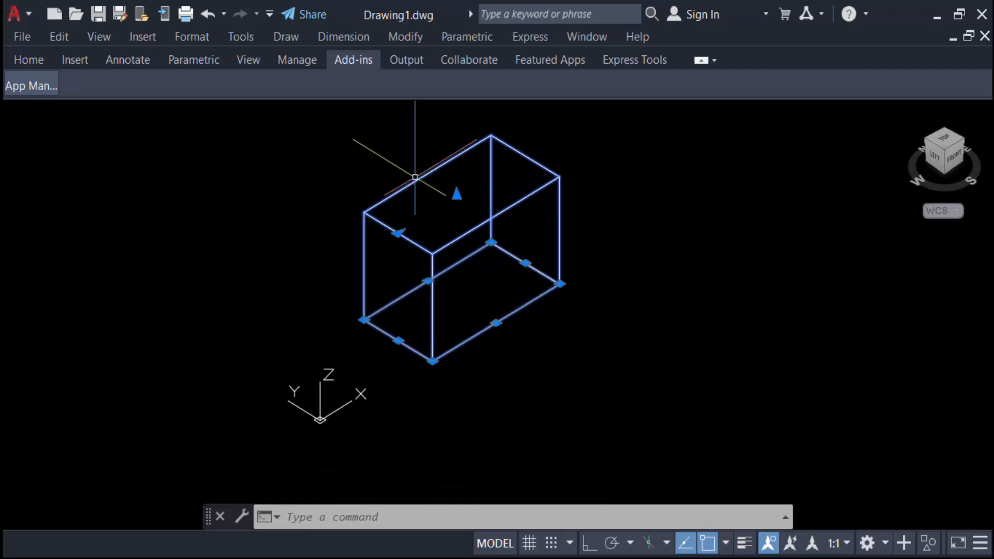
Launch 3D Rotate from the Modify menu's 3D Operations.
key("Escape")
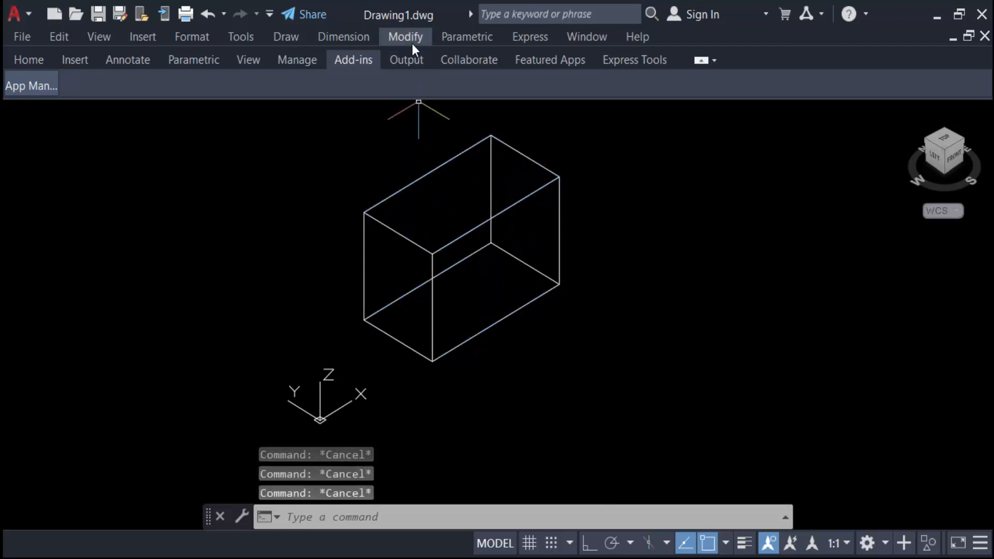
left_click(404, 36)
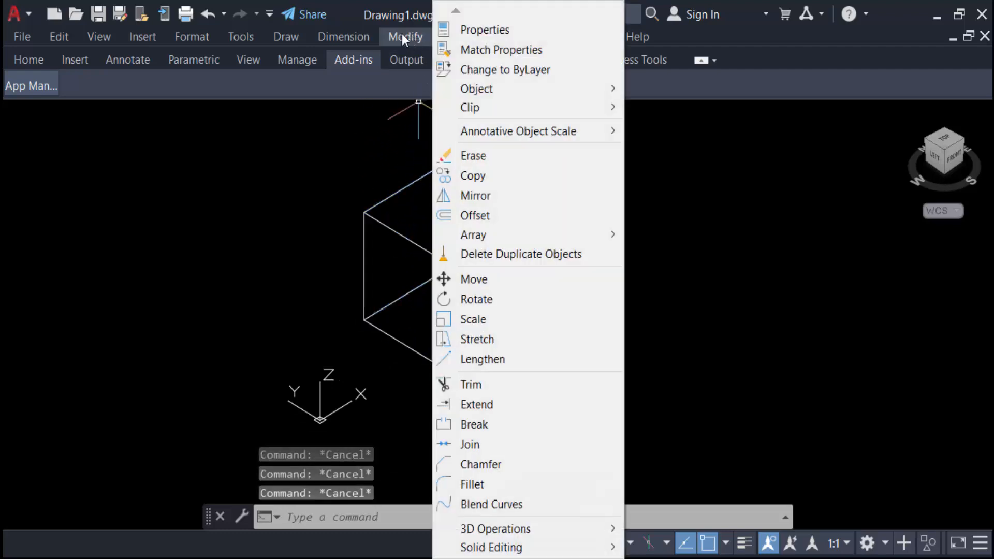
mouse_move(496, 528)
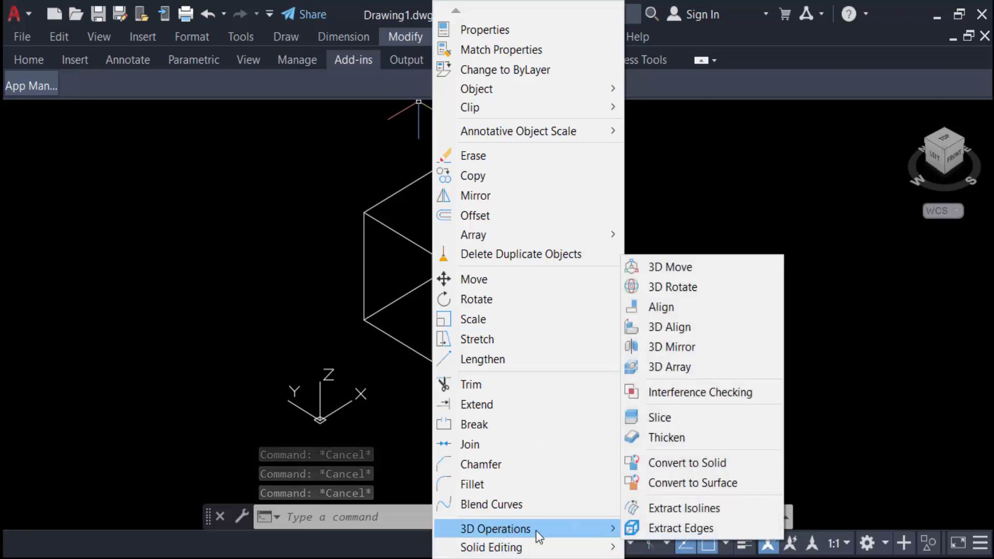
mouse_move(685, 286)
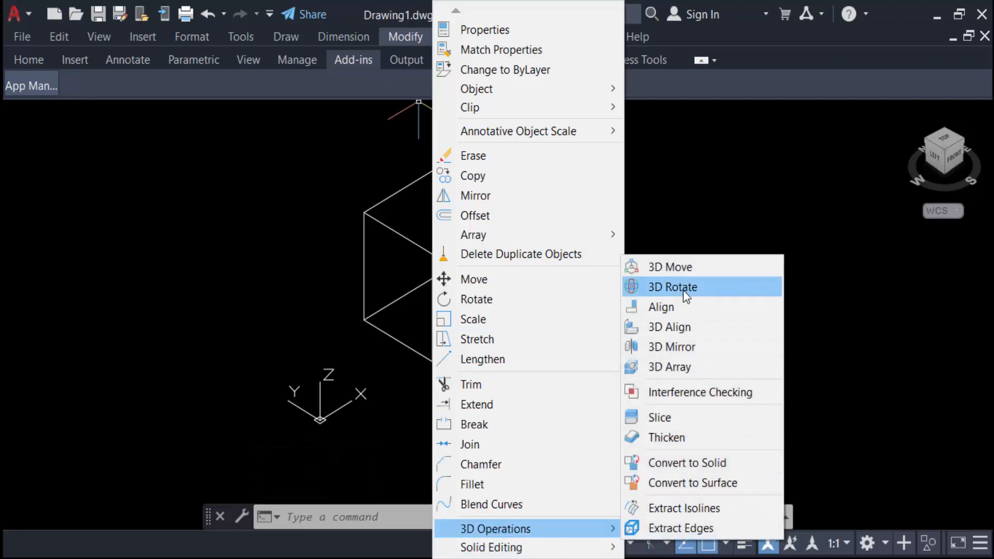
left_click(672, 286)
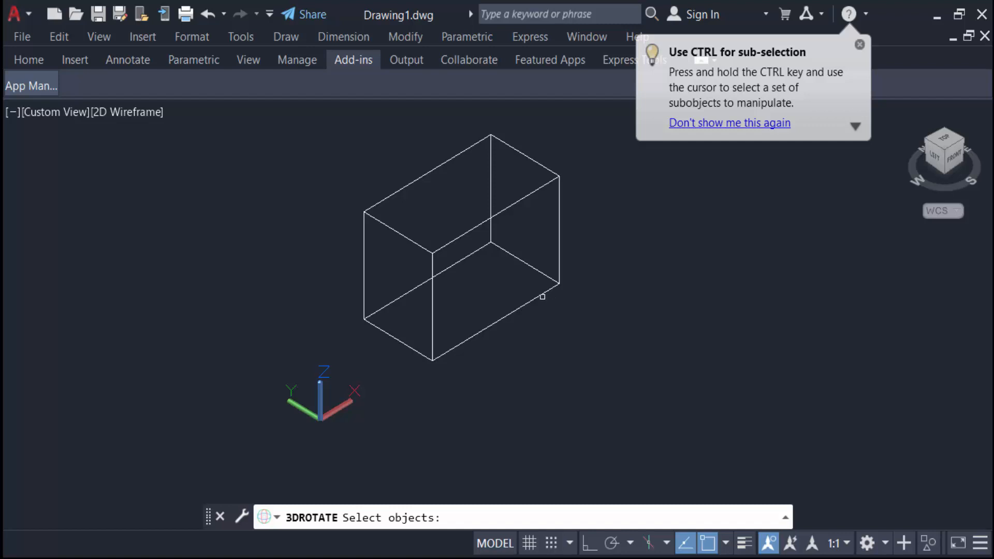
Select the box, set a base point inside it, and rotate about the X axis.
left_click(461, 230)
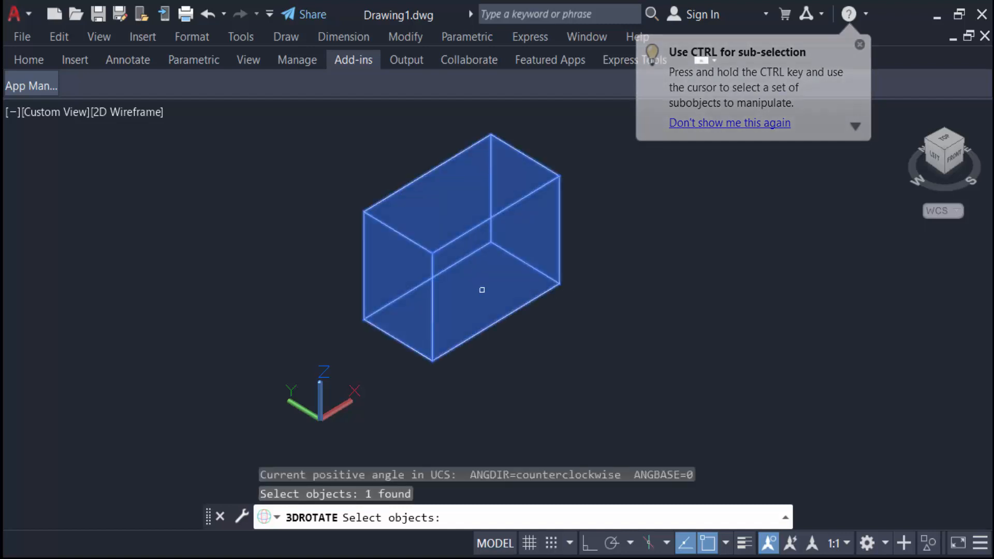
left_click(859, 45)
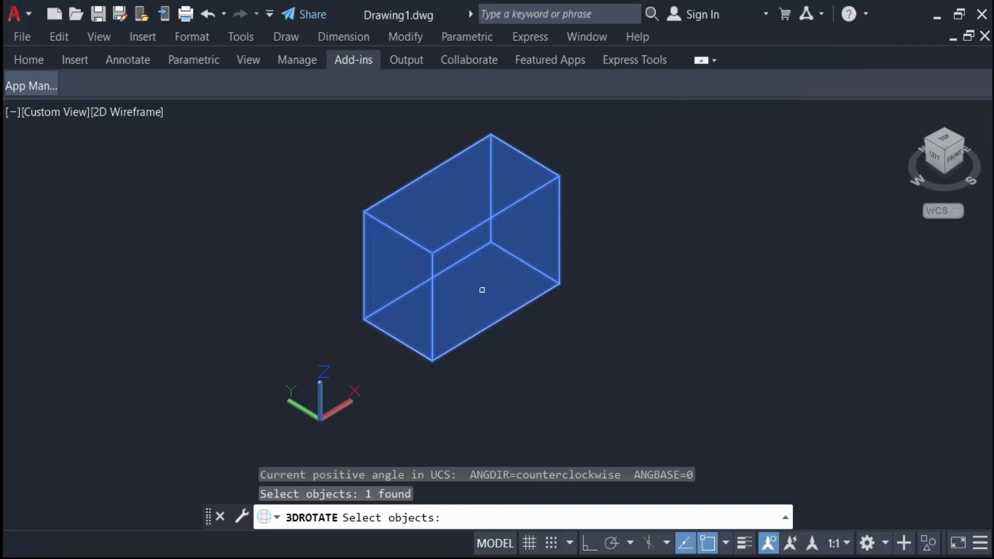
left_click(454, 241)
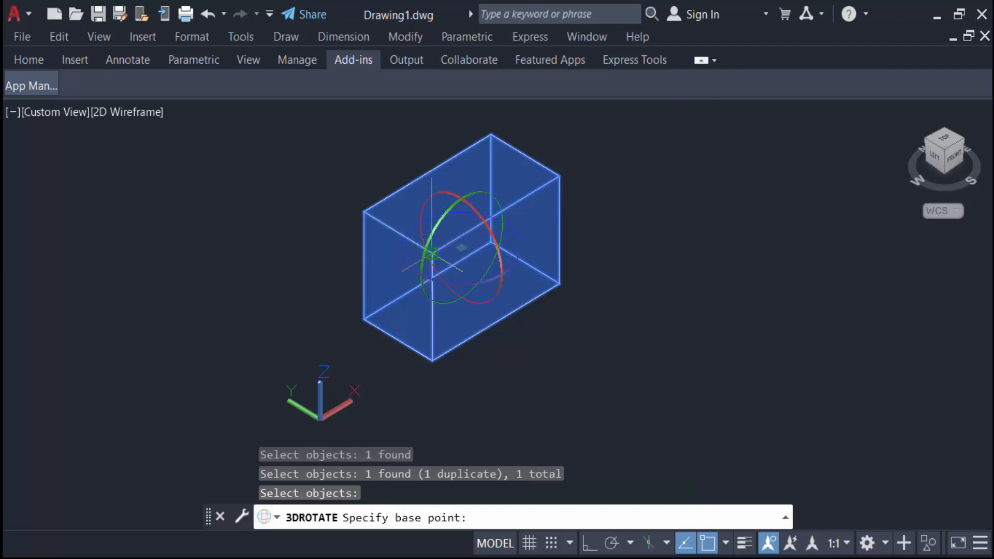
left_click(432, 254)
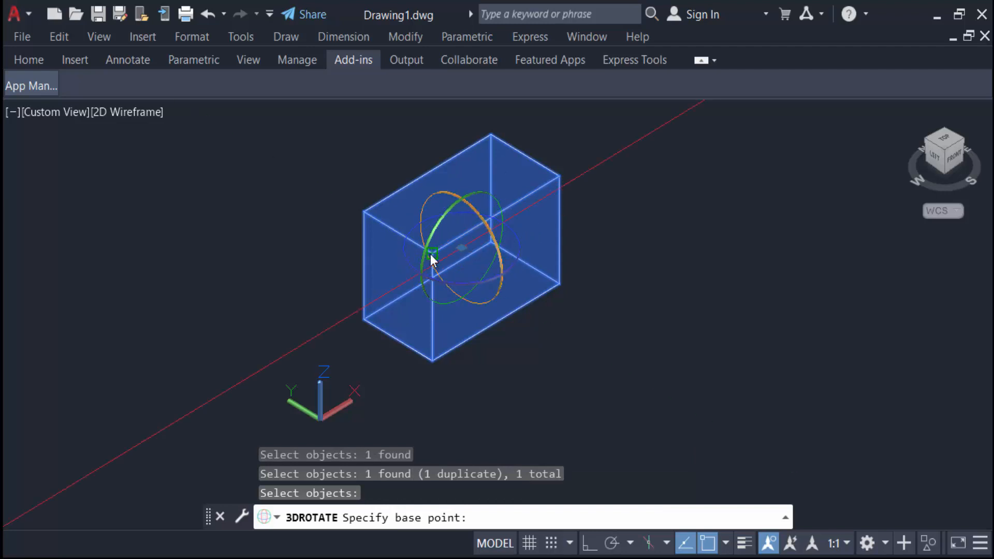
left_click(432, 255)
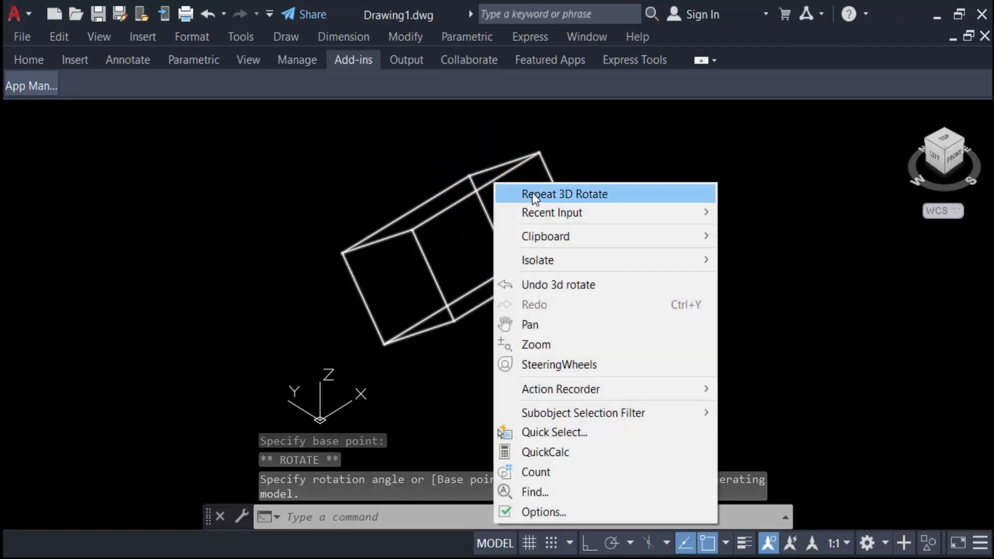
Repeat 3D Rotate to turn the box 45 degrees, then begin another rotation.
left_click(564, 194)
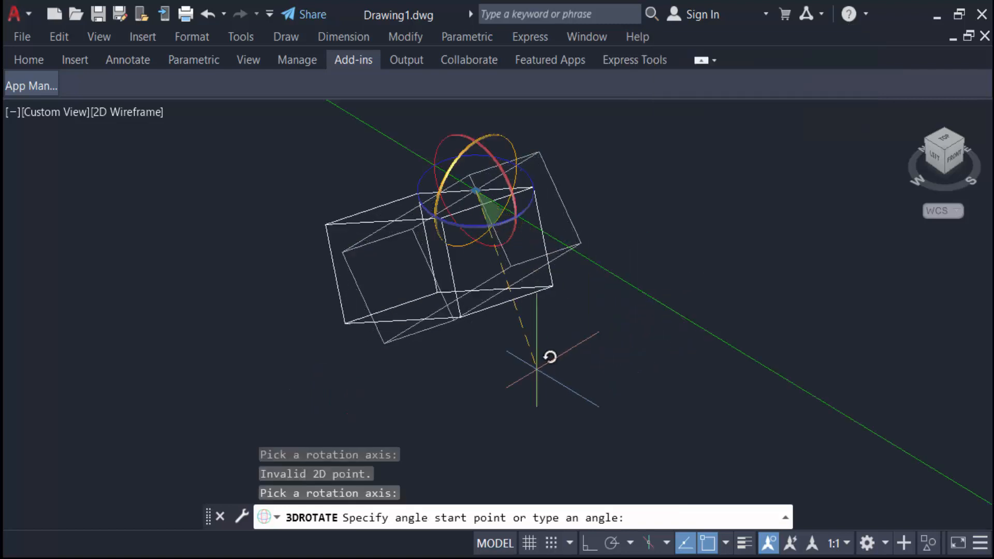
mouse_move(640, 482)
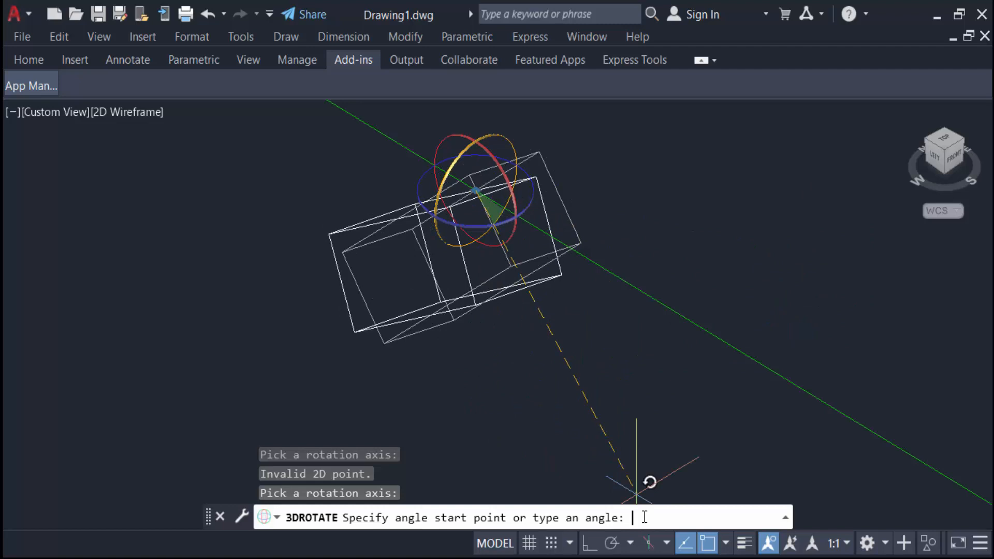
mouse_move(659, 488)
type("45")
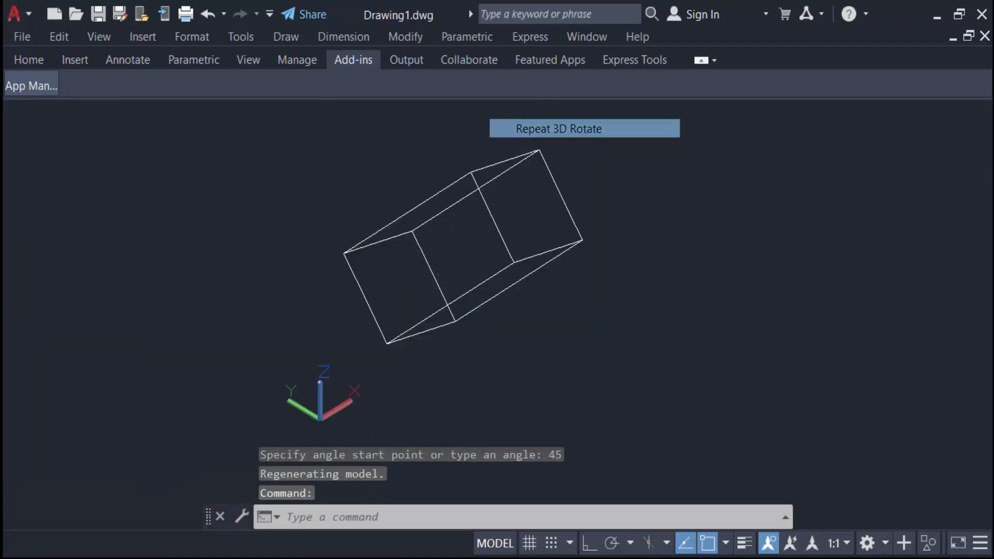
left_click(558, 129)
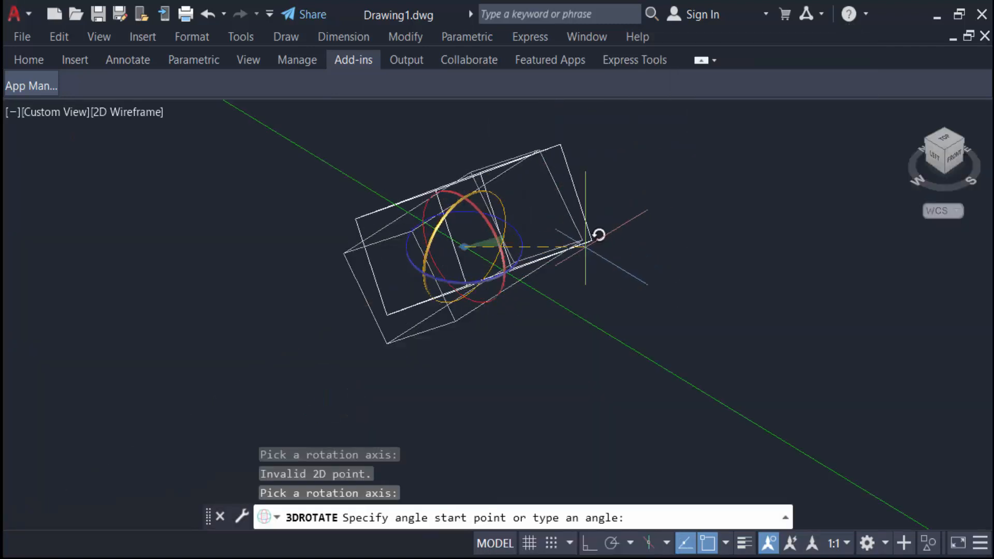